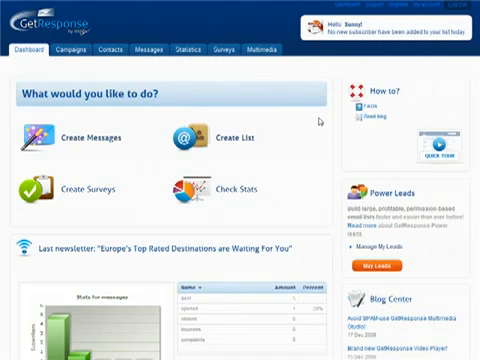
{"action": "mouse_move", "coordinate": [231, 106]}
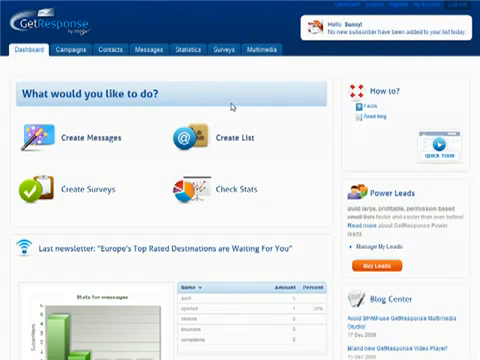
Open the Messages section from the Dashboard's Create Messages option.
{"action": "left_click", "coordinate": [150, 49]}
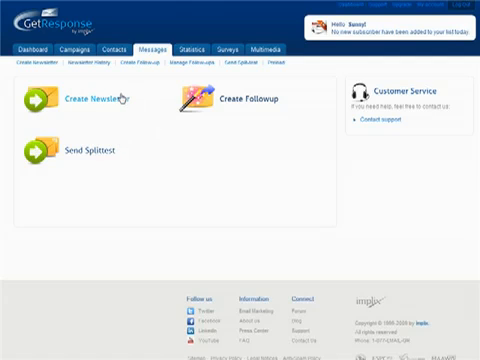
Start a new newsletter and browse several template categories, ending on holiday templates.
{"action": "left_click", "coordinate": [95, 98]}
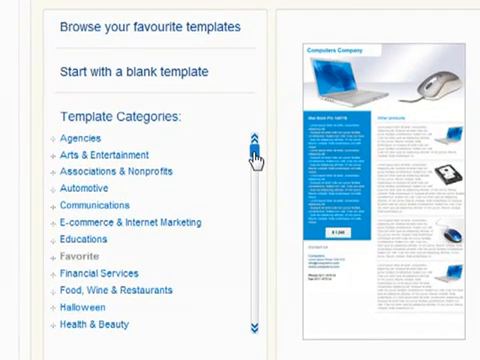
{"action": "scroll", "scroll_direction": "down", "scroll_amount": 3}
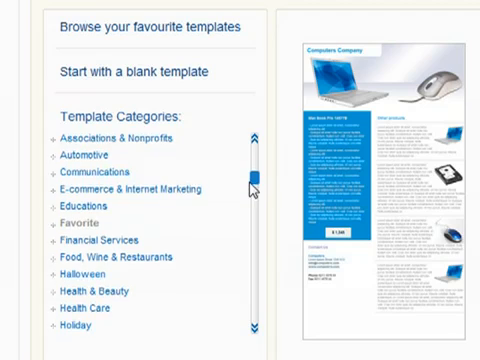
{"action": "scroll", "scroll_direction": "down", "scroll_amount": 3}
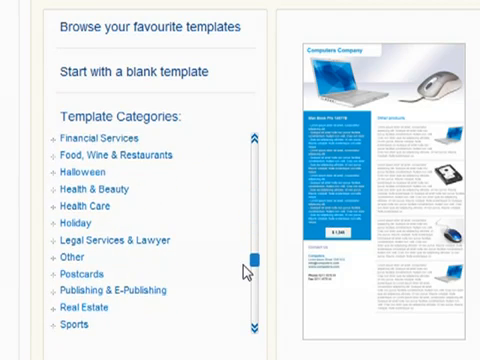
{"action": "scroll", "scroll_direction": "down", "scroll_amount": 3}
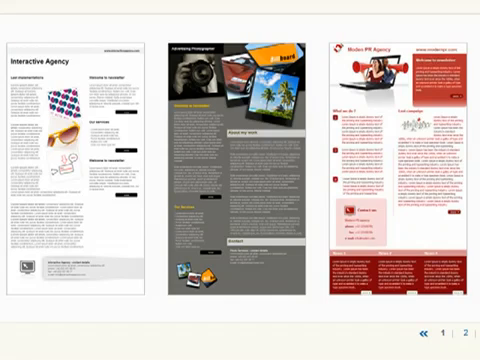
{"action": "left_click", "coordinate": [461, 333]}
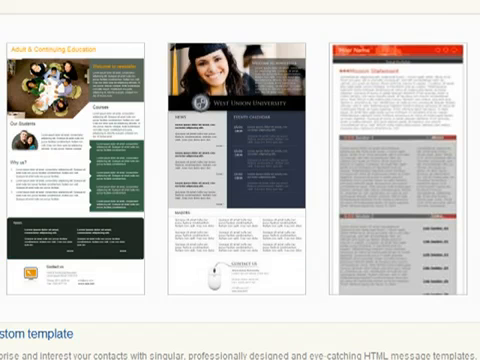
{"action": "left_click", "coordinate": [463, 329]}
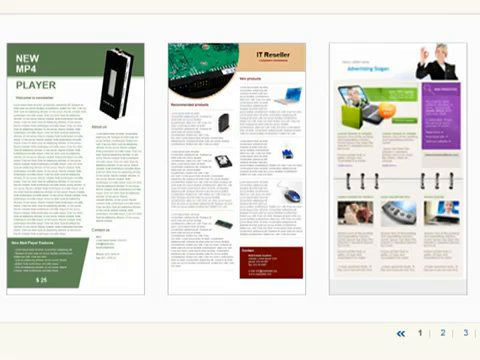
{"action": "left_click", "coordinate": [430, 333]}
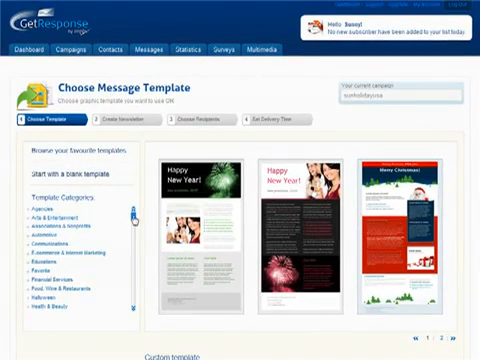
Preview the Paris Tour Guide colour versions, then choose that template.
{"action": "scroll", "scroll_direction": "down", "scroll_amount": 3}
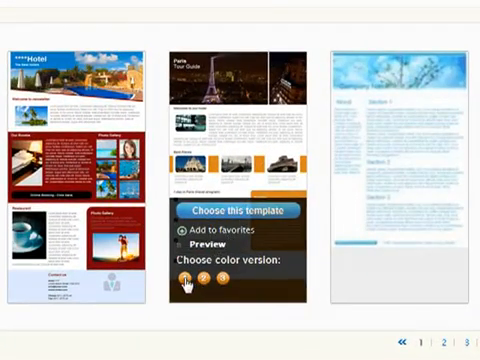
{"action": "left_click", "coordinate": [226, 273]}
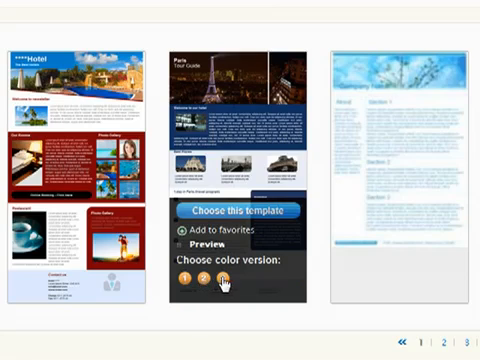
{"action": "left_click", "coordinate": [216, 272]}
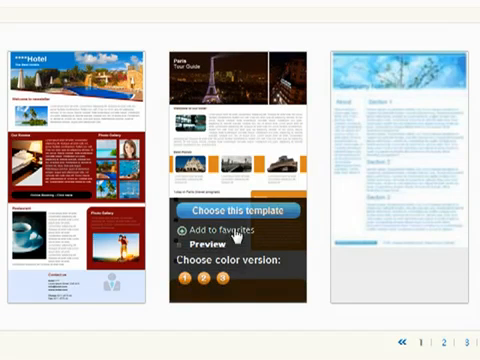
{"action": "left_click", "coordinate": [234, 209]}
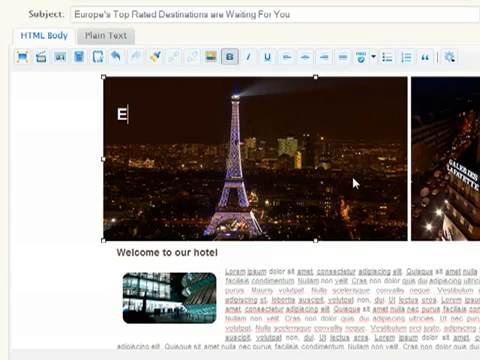
Type 'Europe's Top Rated Destinations' into the Eiffel Tower header, then show blocks.
{"action": "type", "text": "urope's"}
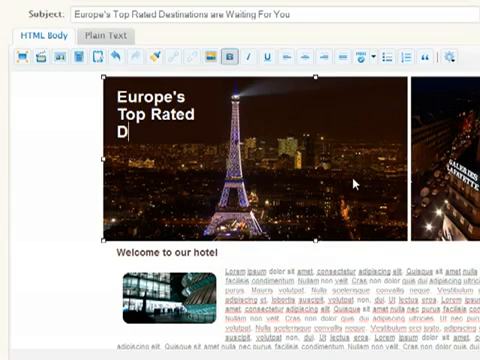
{"action": "type", "text": "estinations"}
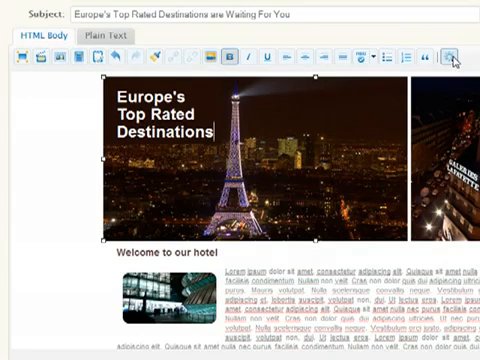
{"action": "mouse_move", "coordinate": [450, 57]}
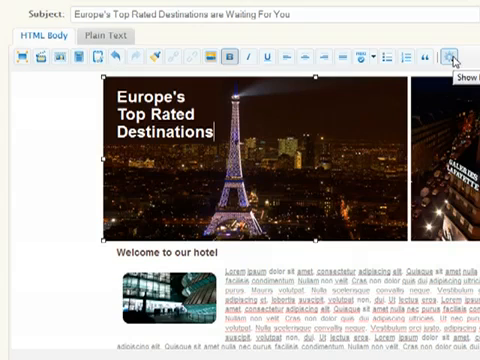
{"action": "left_click", "coordinate": [463, 57]}
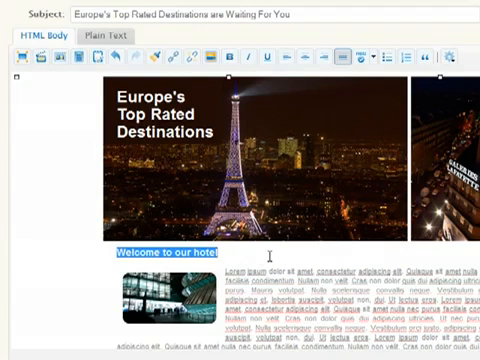
Write a 'Hello' greeting about fantastic vacation hot spots and replace the photo with the Arc de Triomphe.
{"action": "type", "text": "Hello [[firstname]],"}
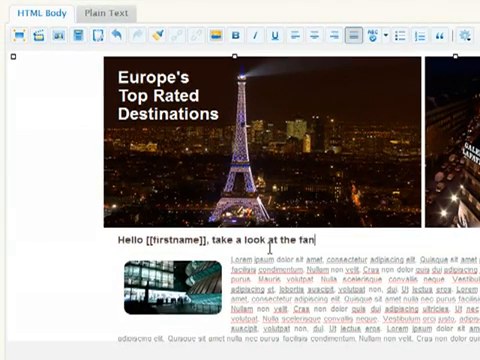
{"action": "type", "text": "tastic vacation hot spots!"}
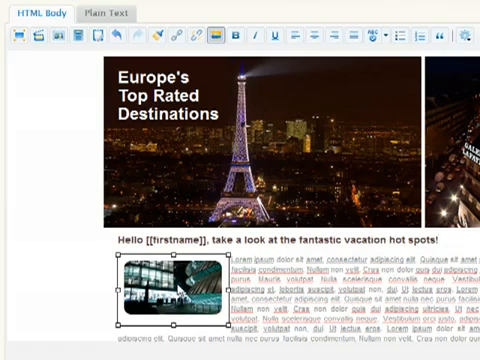
{"action": "mouse_move", "coordinate": [66, 85]}
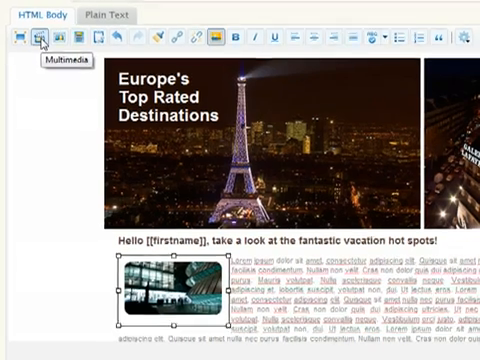
{"action": "left_click", "coordinate": [40, 38]}
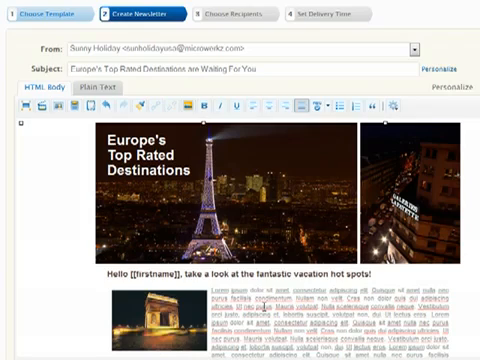
Save the newsletter design as template 'Top Destinations' and close the saved templates list.
{"action": "scroll", "scroll_direction": "down", "scroll_amount": 3}
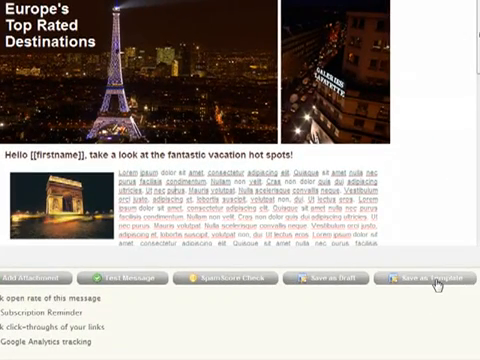
{"action": "left_click", "coordinate": [443, 278]}
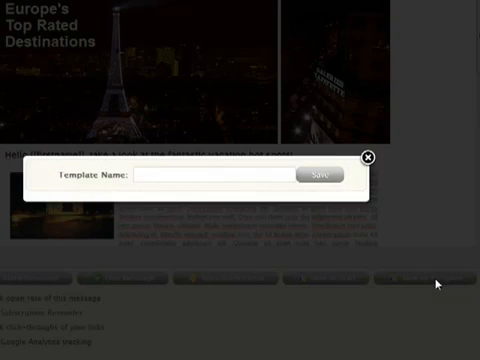
{"action": "type", "text": "T"}
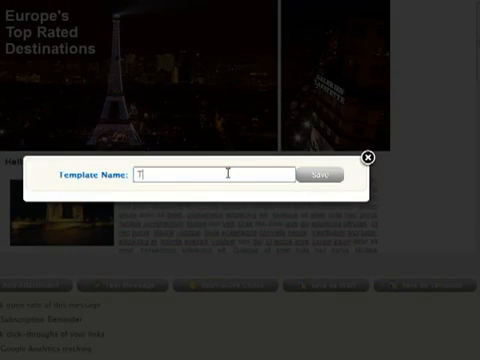
{"action": "type", "text": "Top Destinations"}
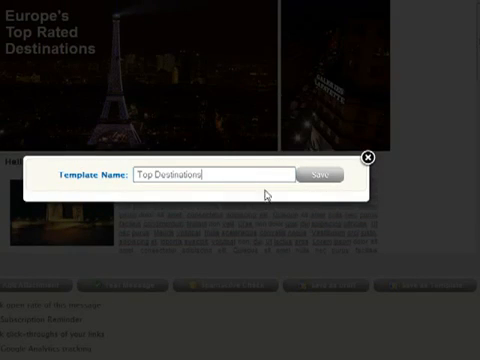
{"action": "left_click", "coordinate": [318, 175]}
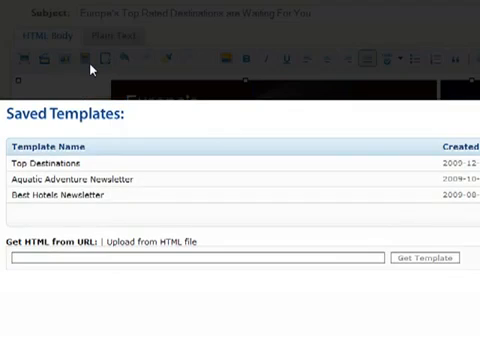
{"action": "left_click", "coordinate": [46, 162]}
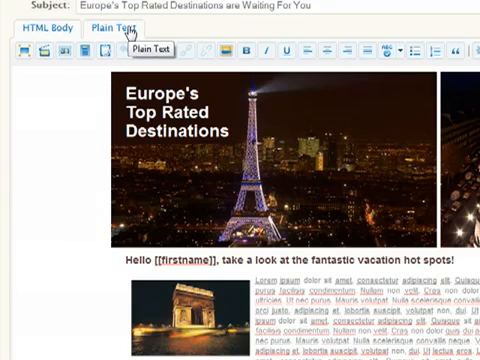
Fill the plain-text version by importing from HTML, with long lines wrapped.
{"action": "left_click", "coordinate": [113, 29]}
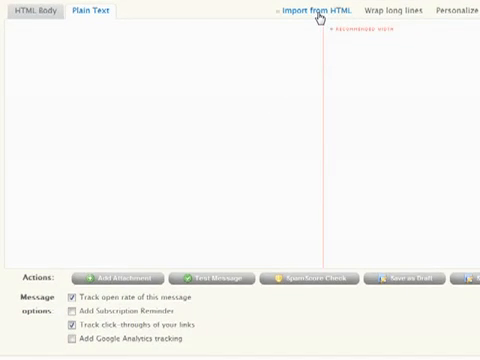
{"action": "left_click", "coordinate": [318, 12]}
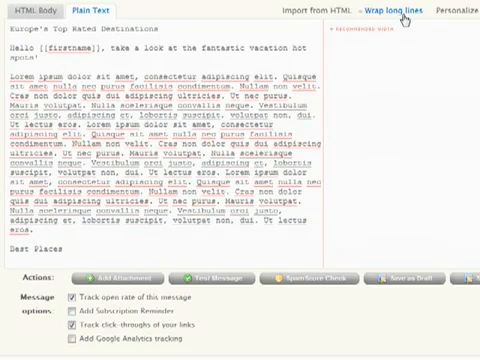
{"action": "left_click", "coordinate": [30, 11]}
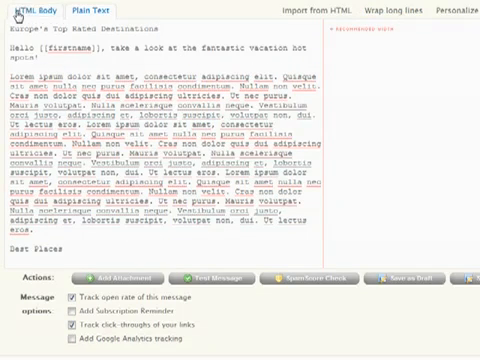
{"action": "left_click", "coordinate": [24, 8]}
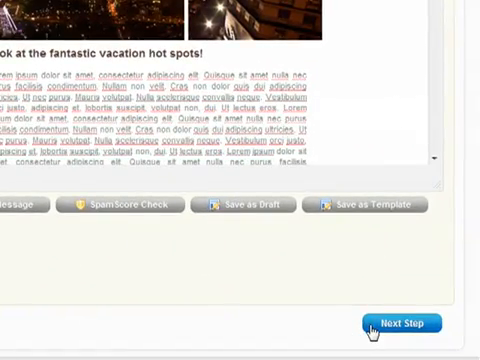
Advance to recipients and tick the sunholidayusa contact list.
{"action": "left_click", "coordinate": [404, 322]}
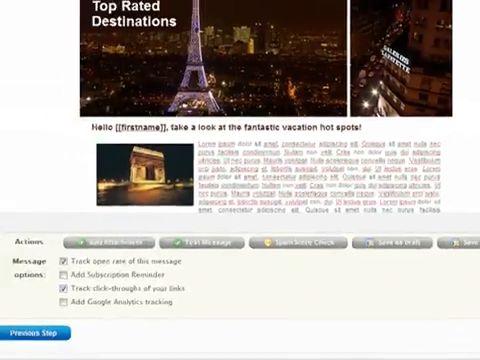
{"action": "left_click", "coordinate": [463, 242]}
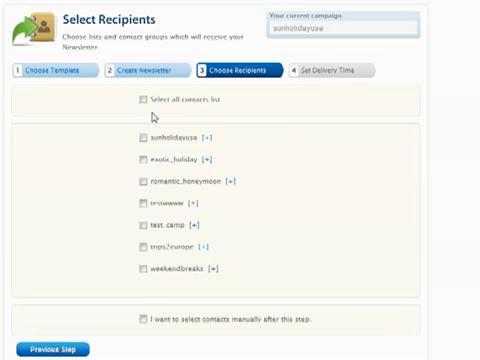
{"action": "left_click", "coordinate": [137, 133]}
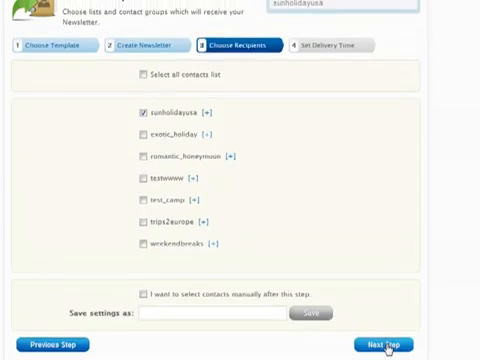
Keep 'Send this Newsletter immediately' and send the newsletter.
{"action": "left_click", "coordinate": [385, 344]}
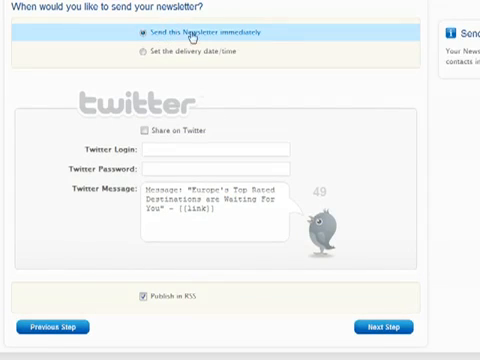
{"action": "mouse_move", "coordinate": [272, 40]}
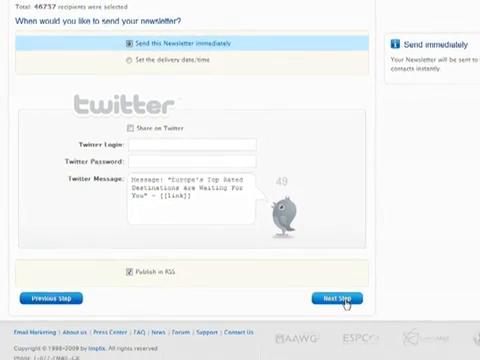
{"action": "left_click", "coordinate": [344, 298]}
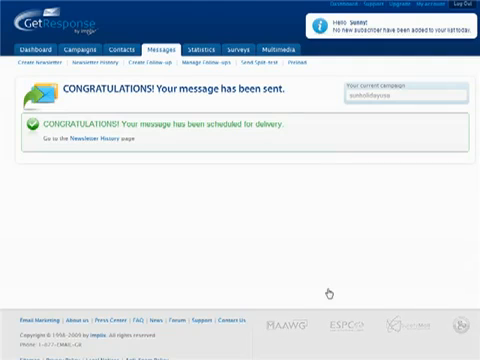